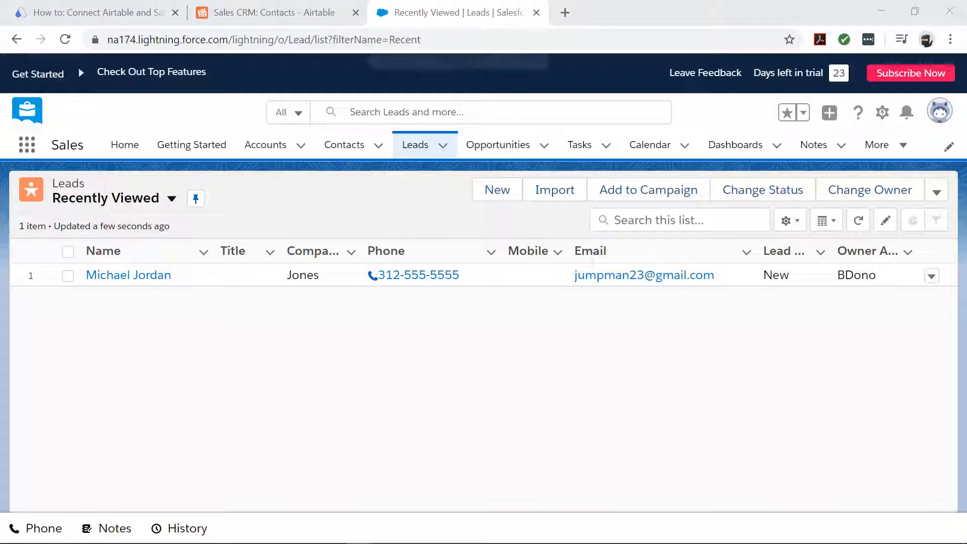
Compare the single Salesforce lead with the Airtable contacts, then go to the integration page.
left_click(271, 12)
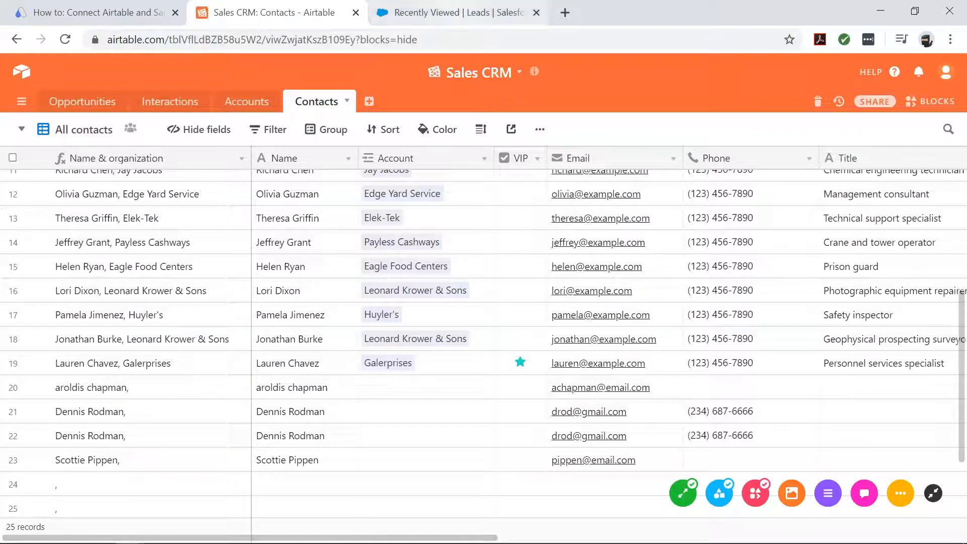
left_click(456, 12)
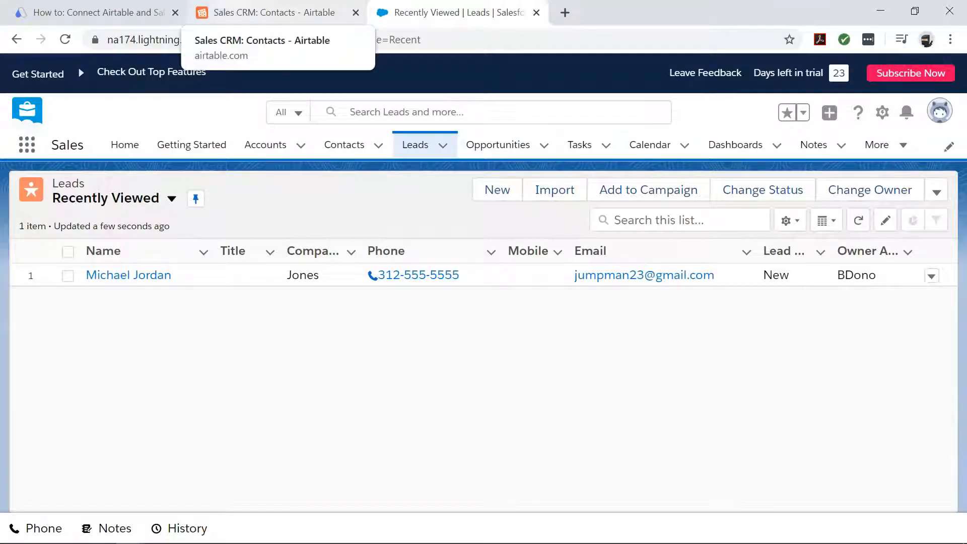
left_click(93, 12)
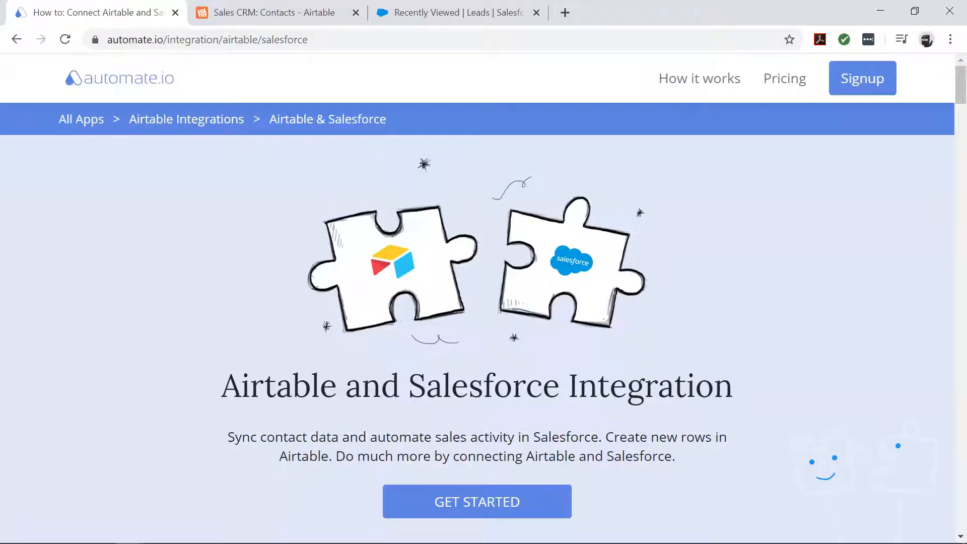
Start the Airtable-to-Salesforce leads bot from Popular Integrations to reach the Airtable connection step.
scroll("down", 3)
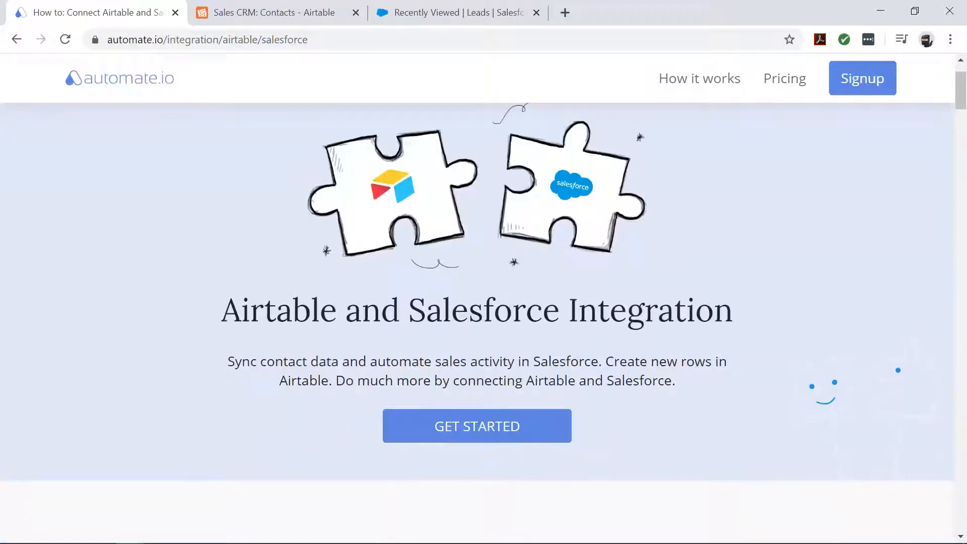
scroll("down", 3)
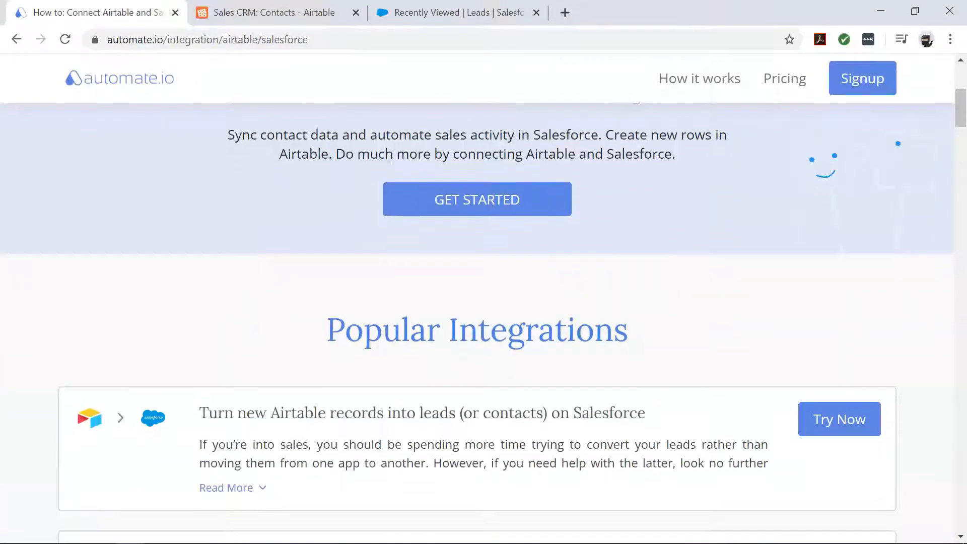
scroll("down", 3)
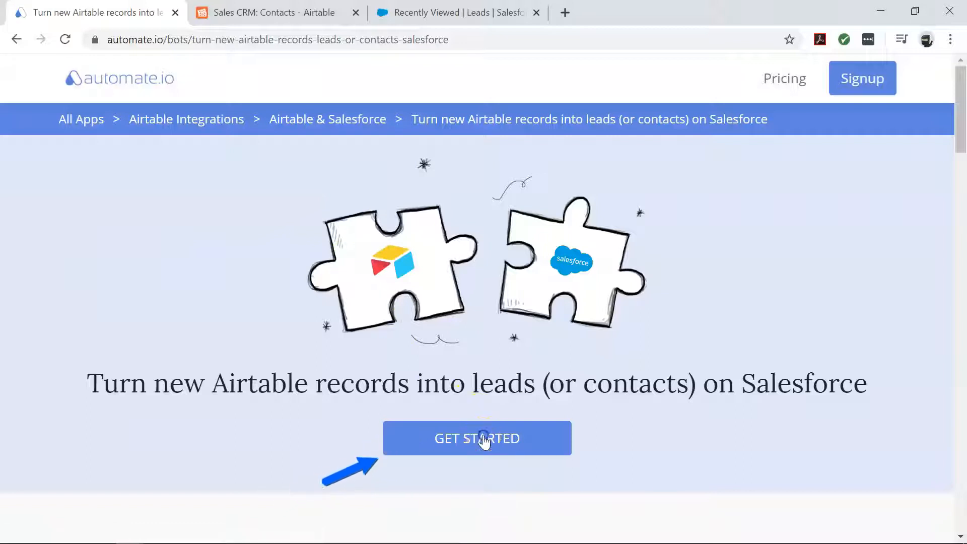
left_click(477, 438)
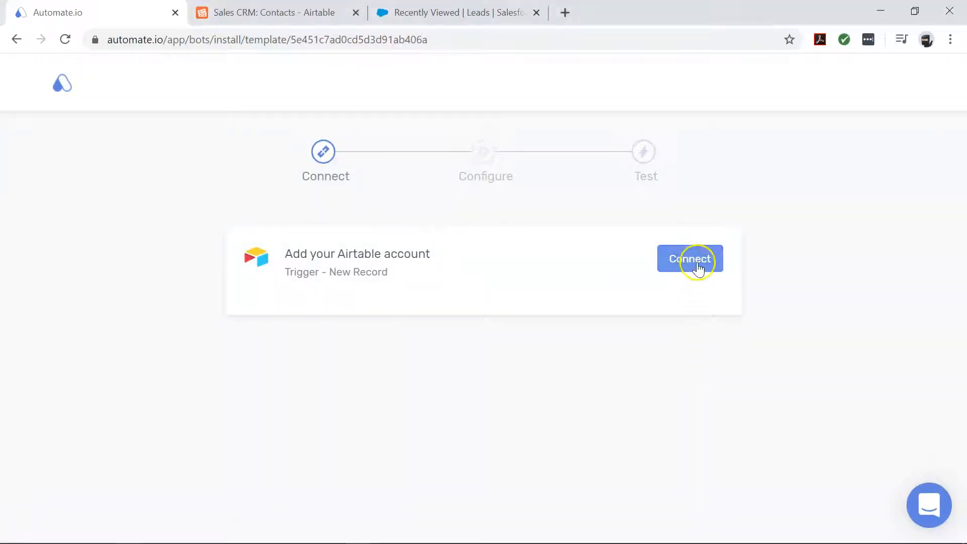
Connect Airtable, then connect and authorize the Production Salesforce account.
left_click(690, 259)
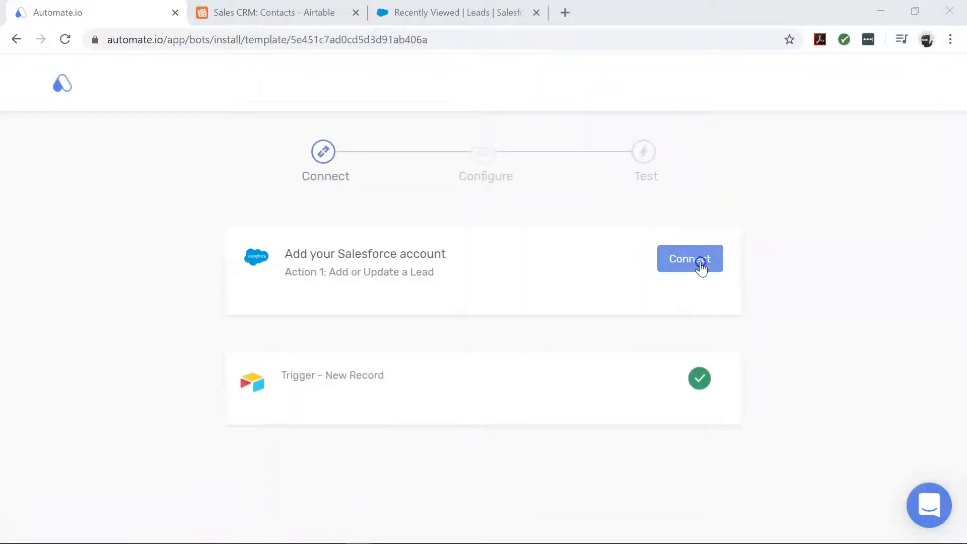
left_click(689, 258)
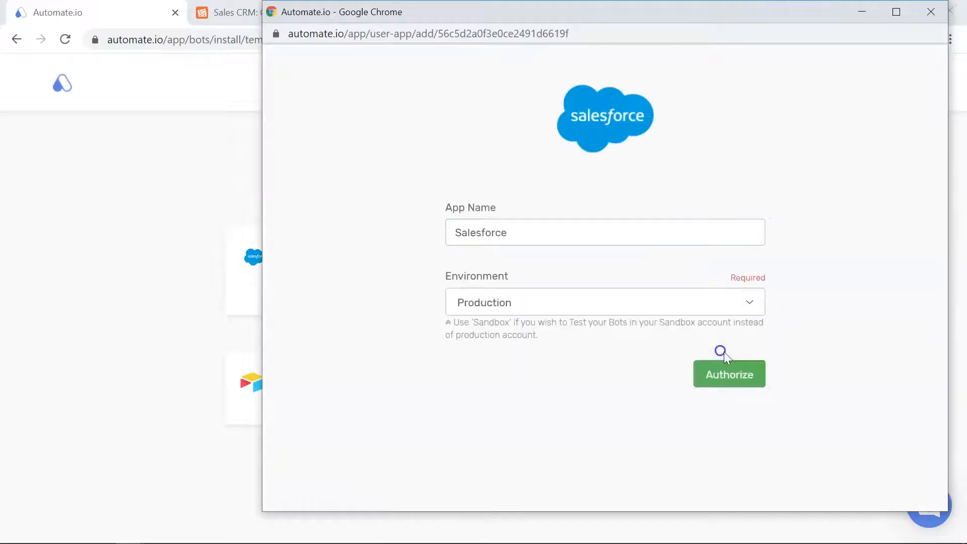
left_click(728, 374)
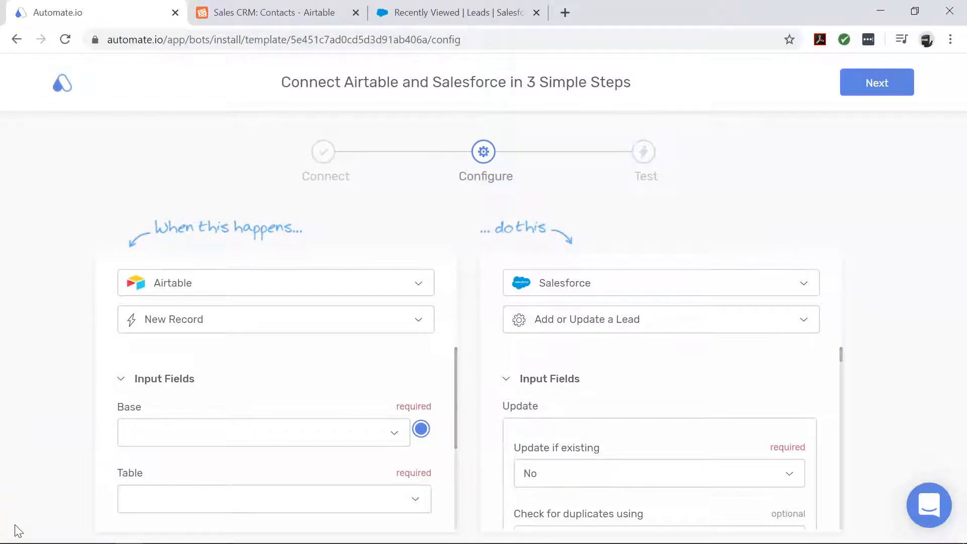
left_click(121, 378)
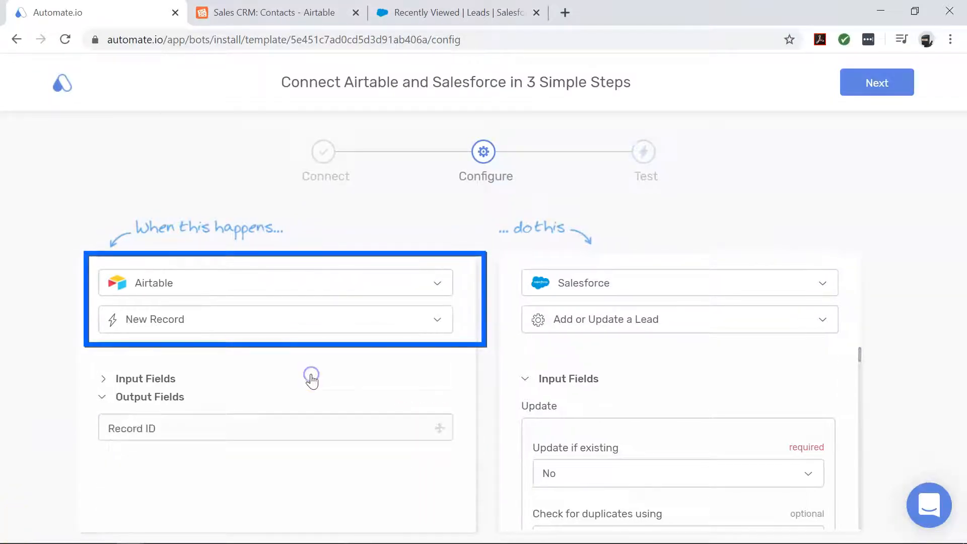
left_click(102, 378)
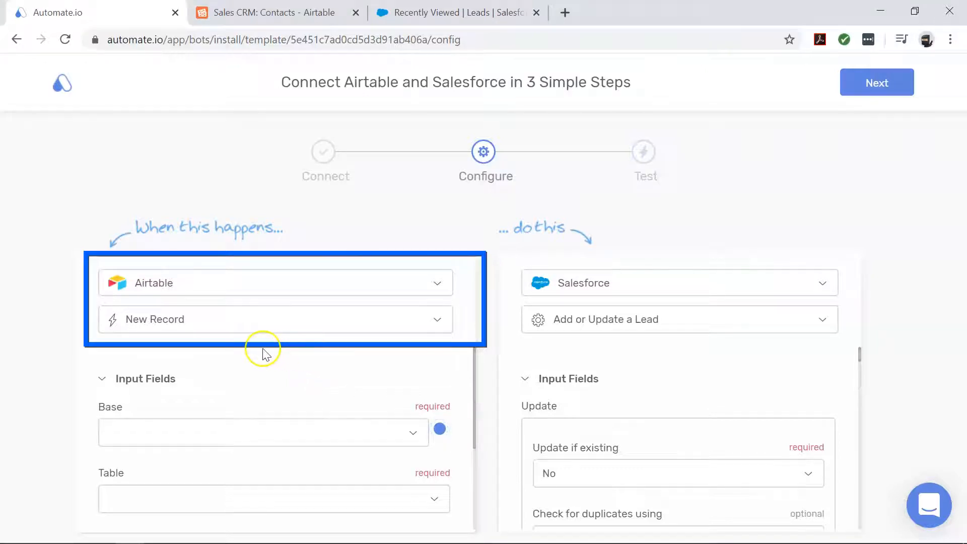
mouse_move(266, 352)
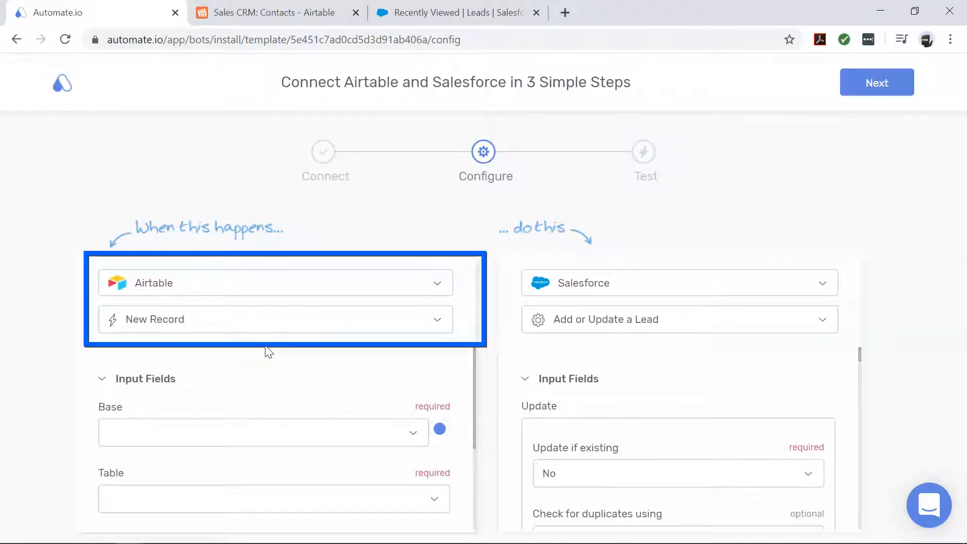
mouse_move(160, 327)
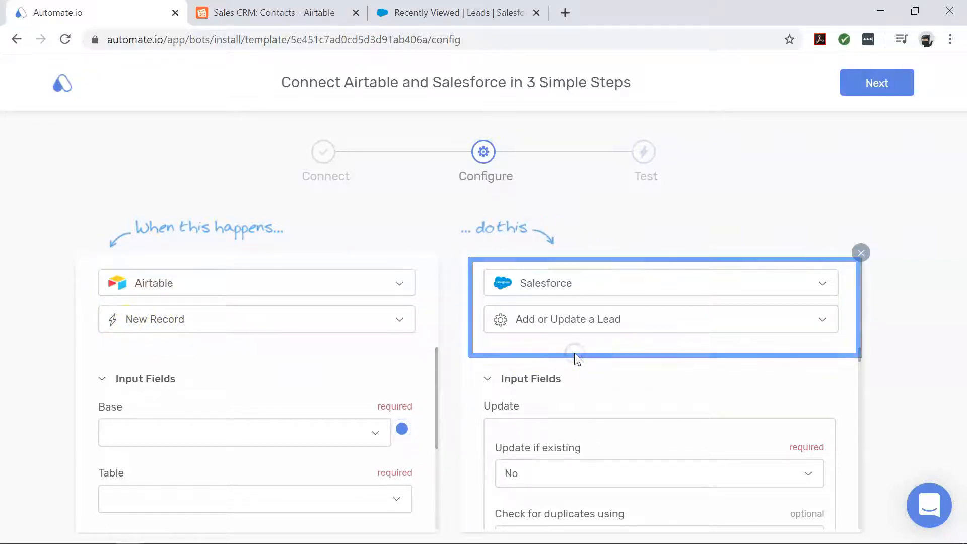
mouse_move(524, 288)
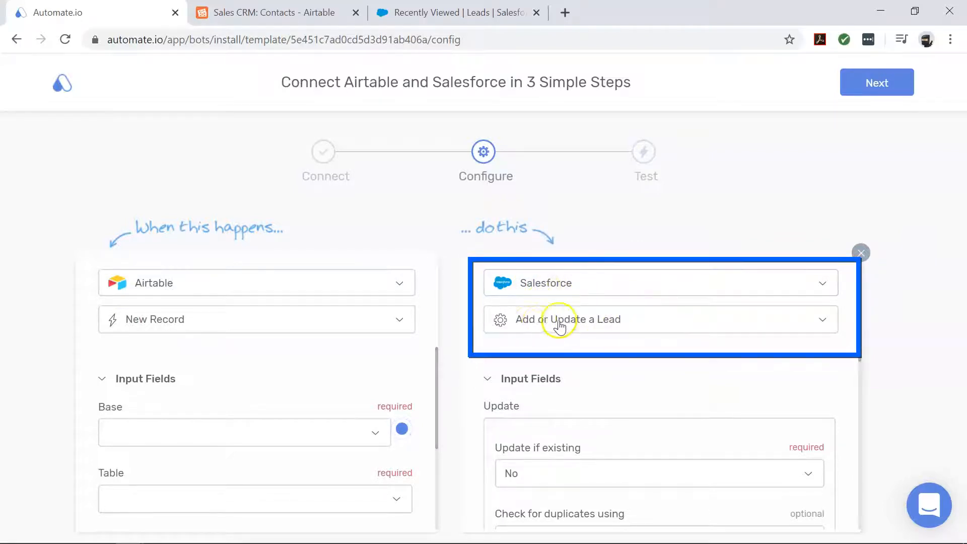
mouse_move(517, 327)
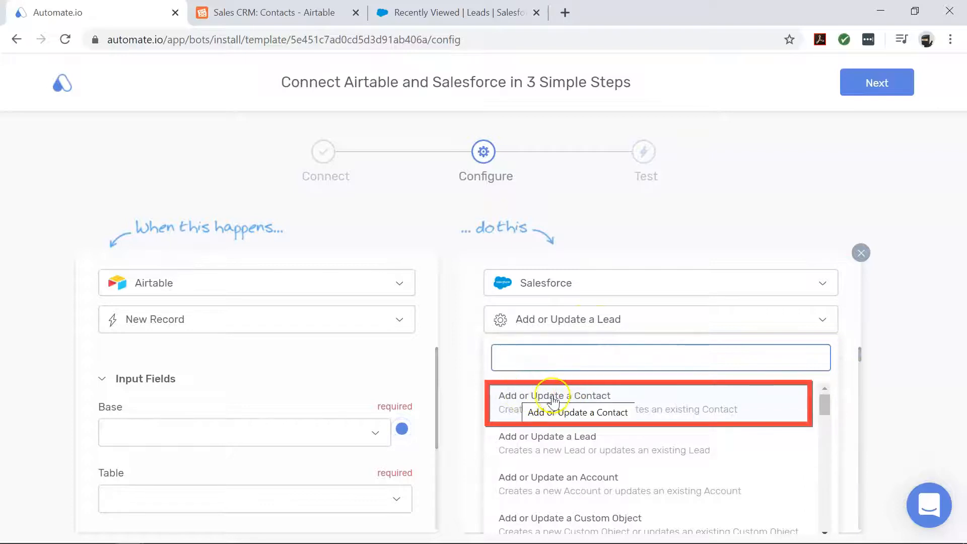
scroll("down", 3)
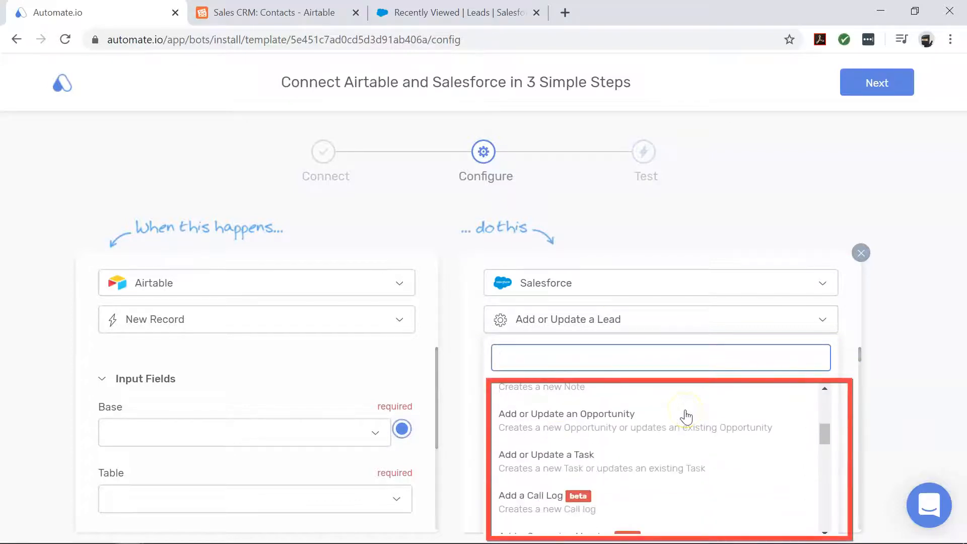
scroll("down", 3)
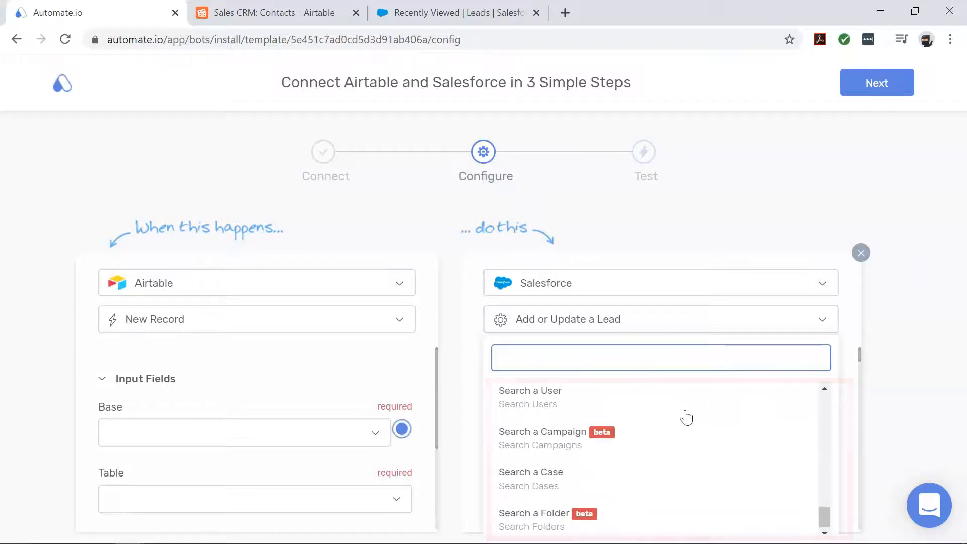
scroll("down", 3)
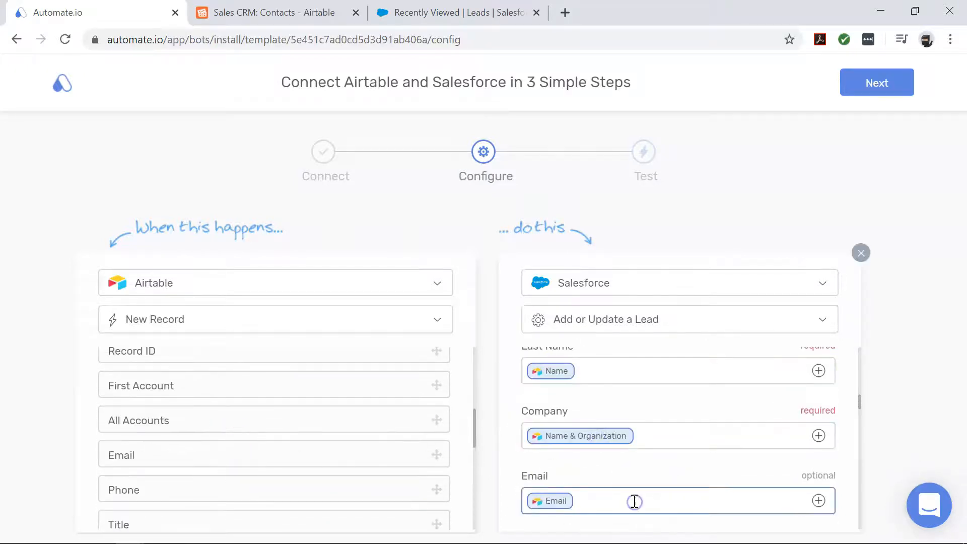
Review the Name, Name & Organization and Email lead mappings, then switch to Airtable.
scroll("down", 3)
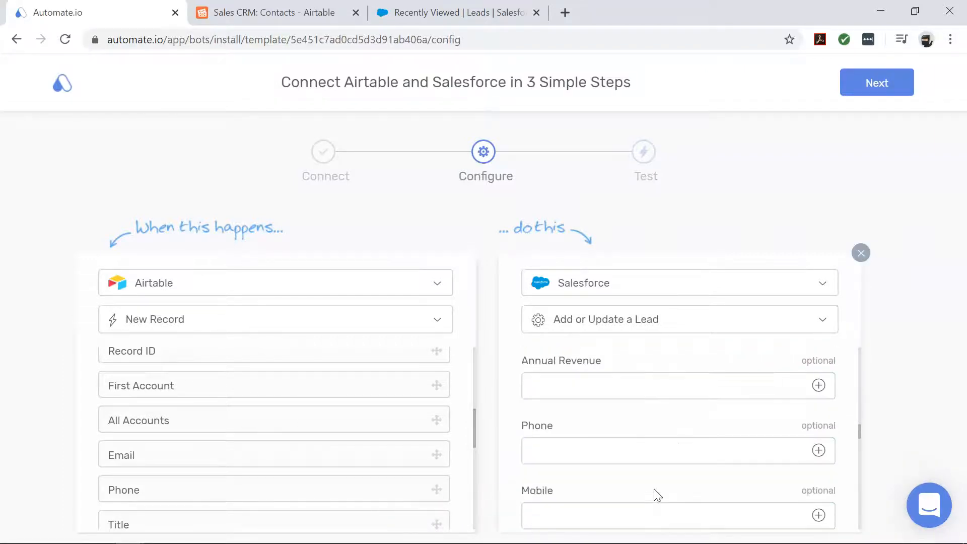
scroll("down", 3)
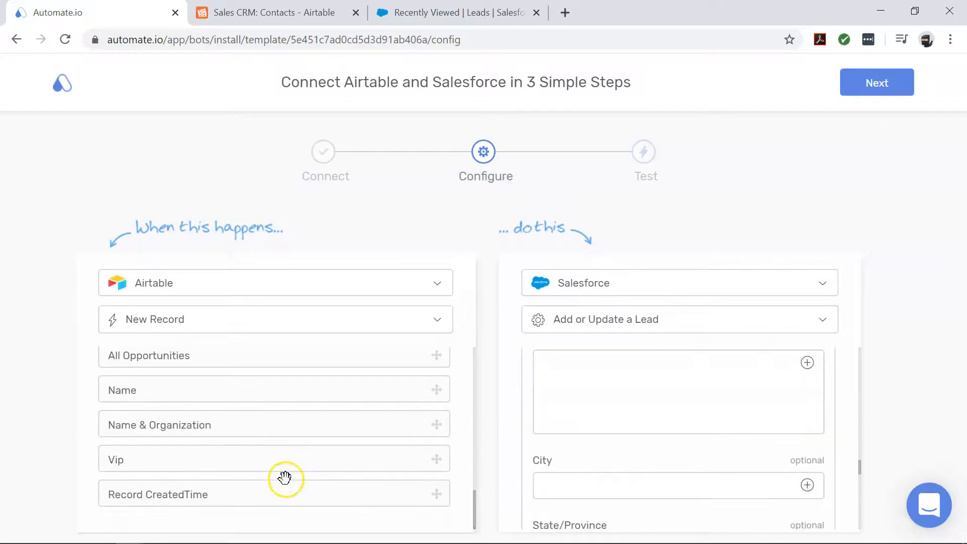
scroll("down", 3)
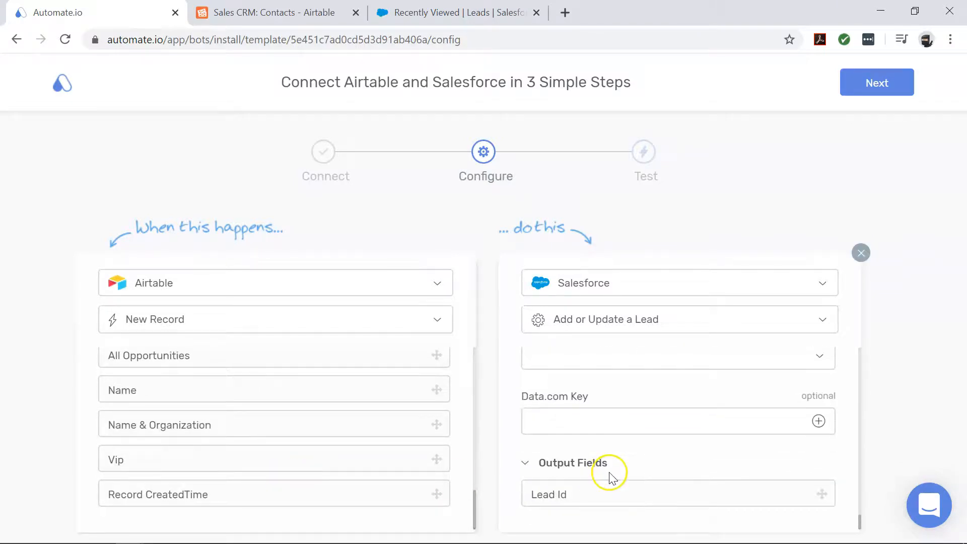
mouse_move(676, 442)
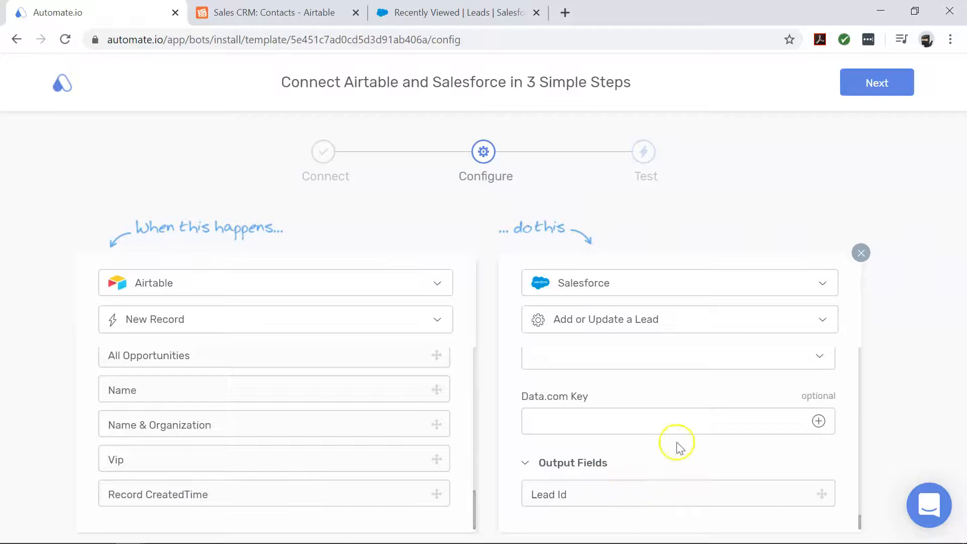
left_click(266, 12)
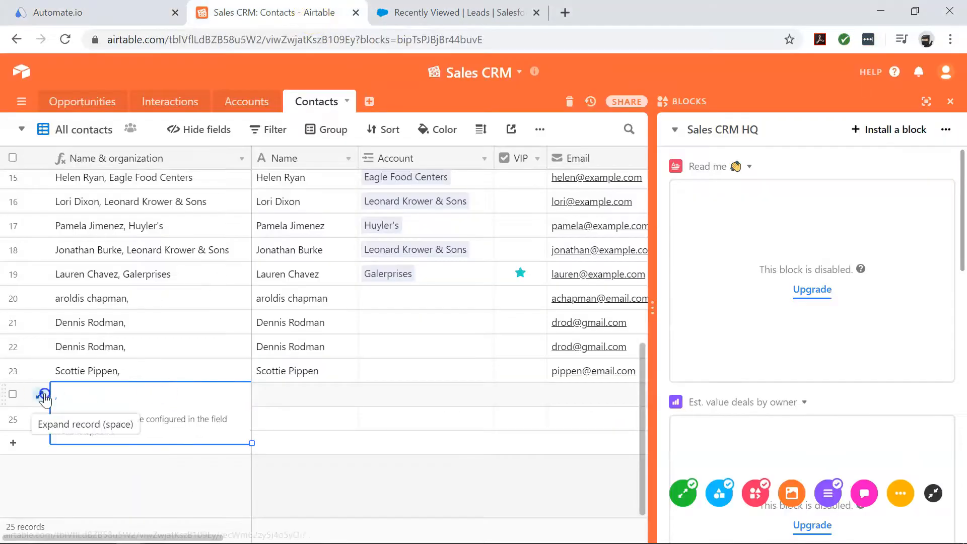
left_click(44, 395)
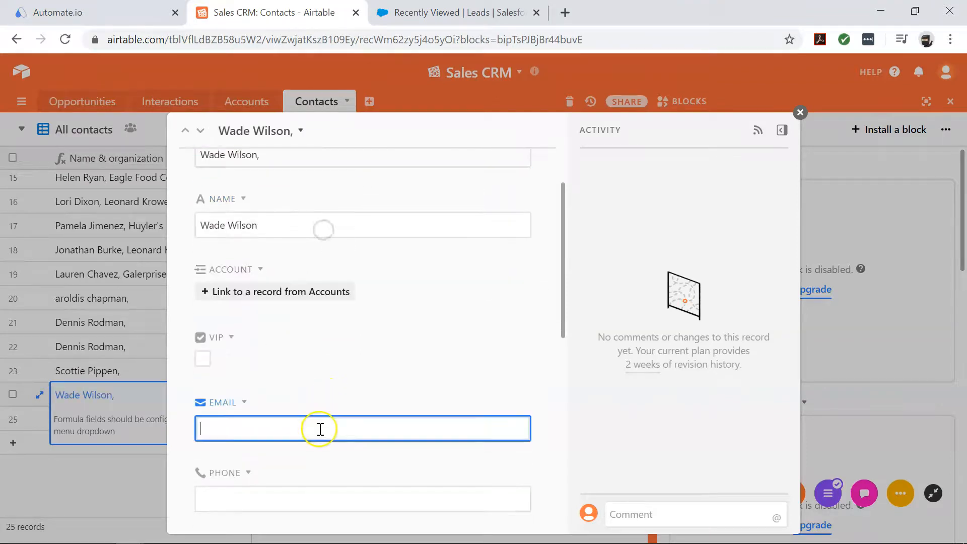
type("DeadPool@Marvel.com")
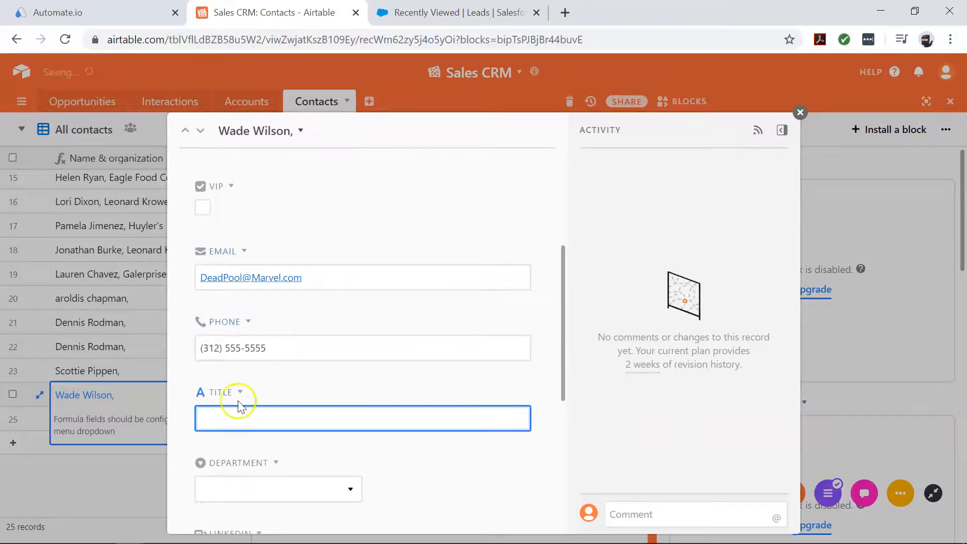
scroll("down", 3)
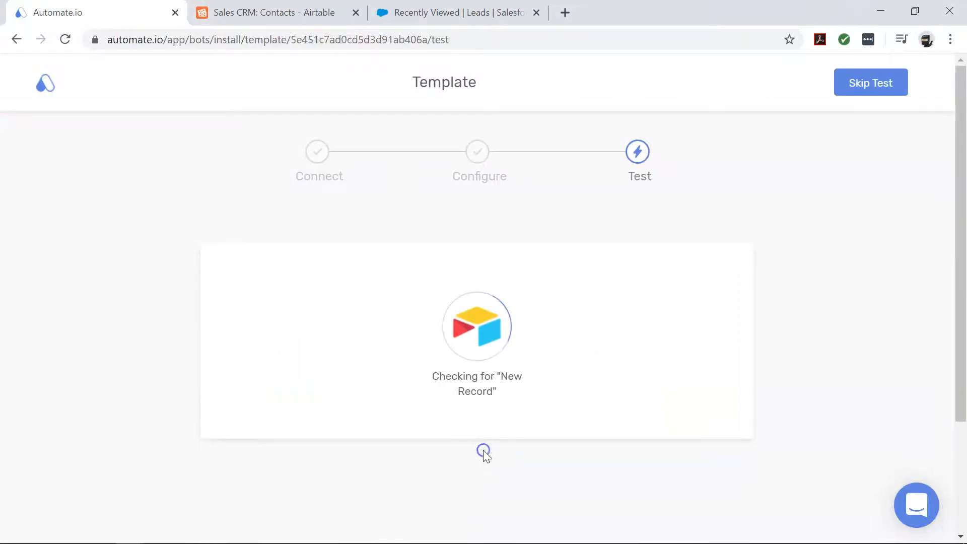
mouse_move(485, 455)
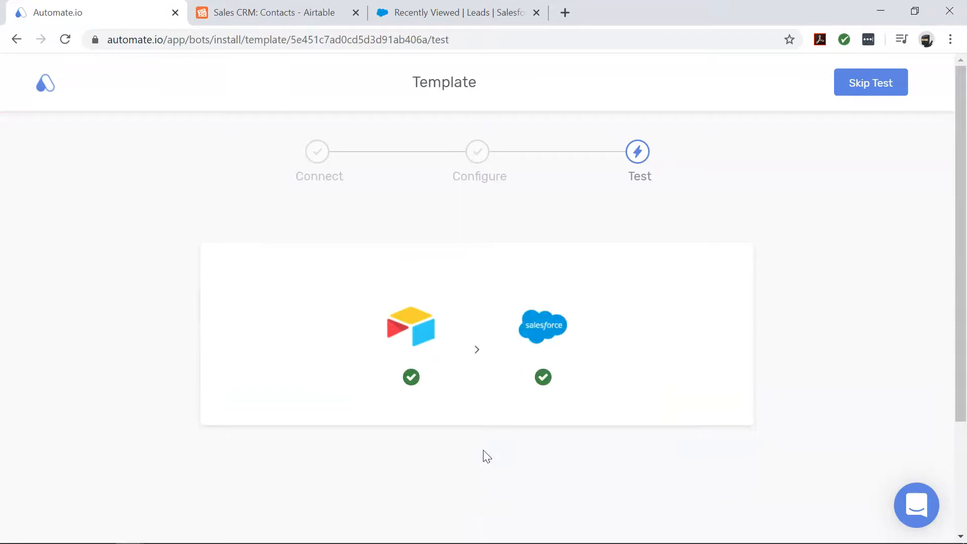
Pass the bot test for Airtable and Salesforce, then switch to the Salesforce Leads list.
left_click(870, 82)
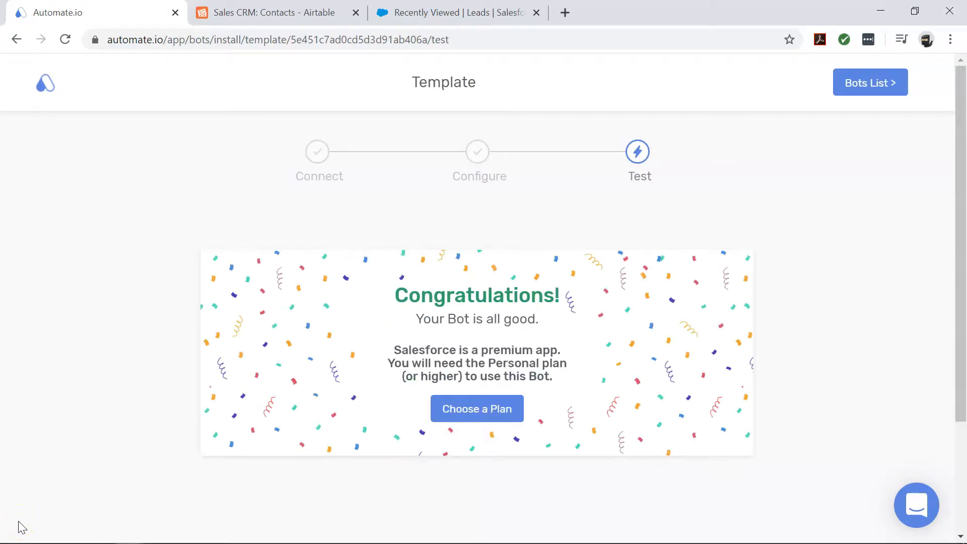
left_click(456, 12)
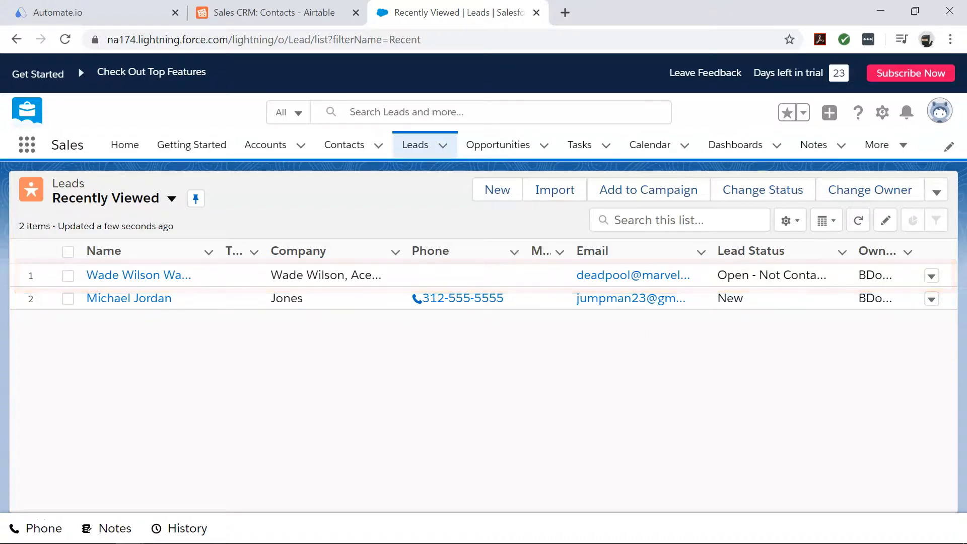
See Wade Wilson in Recently Viewed Leads and return to the Automate.io bot page.
left_click(93, 12)
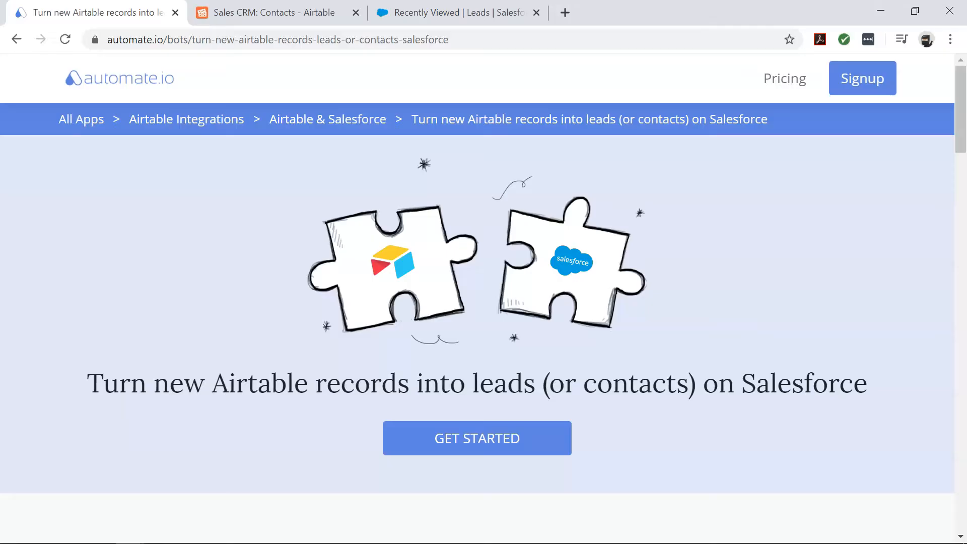